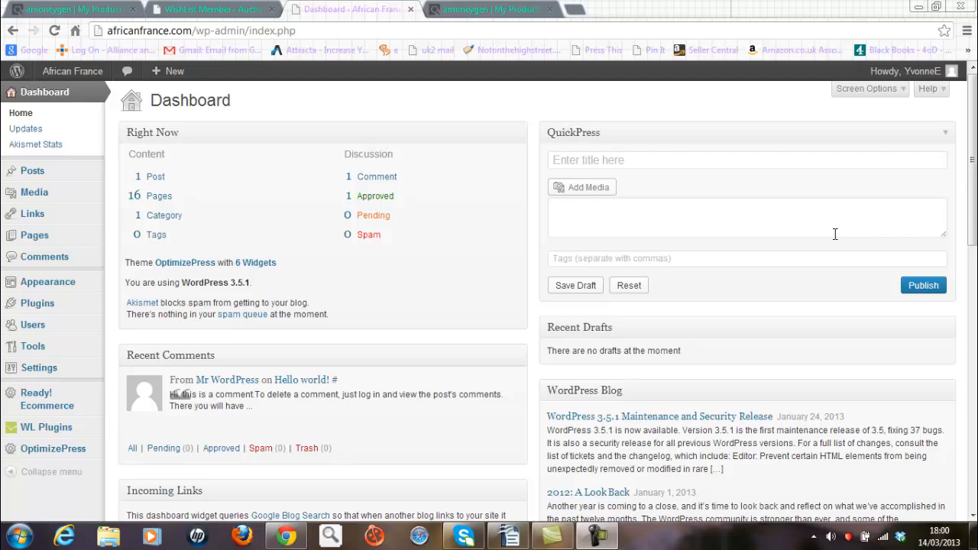
pyautogui.moveTo(214, 184)
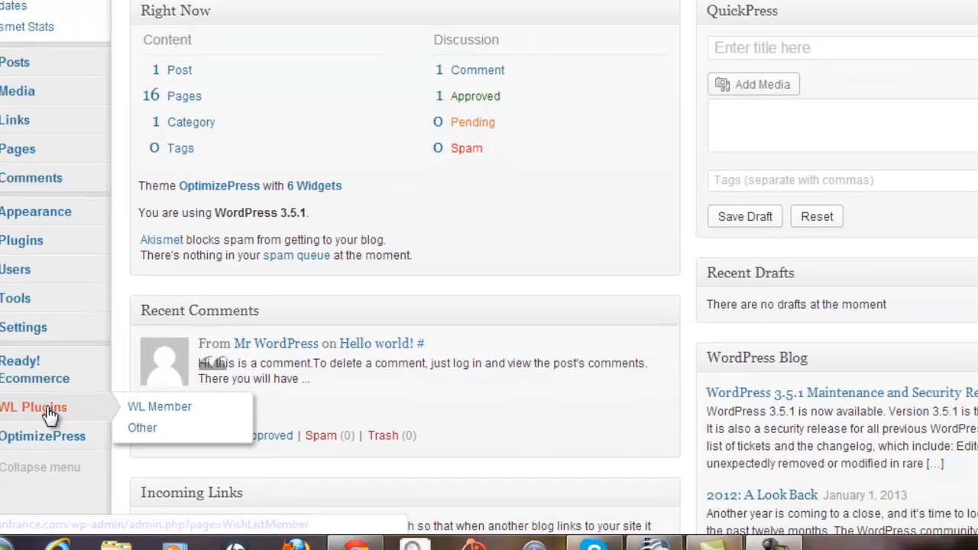
# Go to the WishList Member dashboard listing Basic, Gold and Silver levels
pyautogui.click(33, 407)
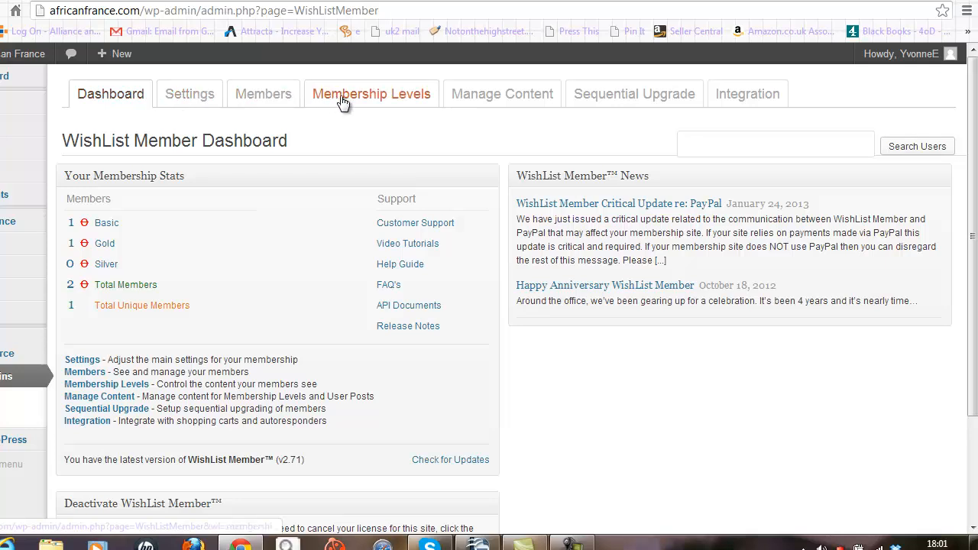
pyautogui.moveTo(609, 100)
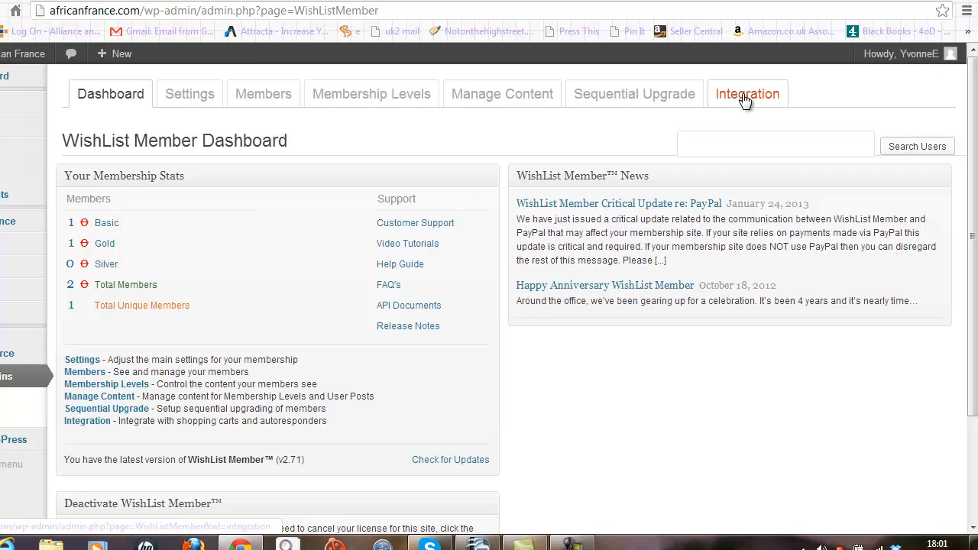
# In Integration settings, select Clickbank as the shopping cart system
pyautogui.click(746, 93)
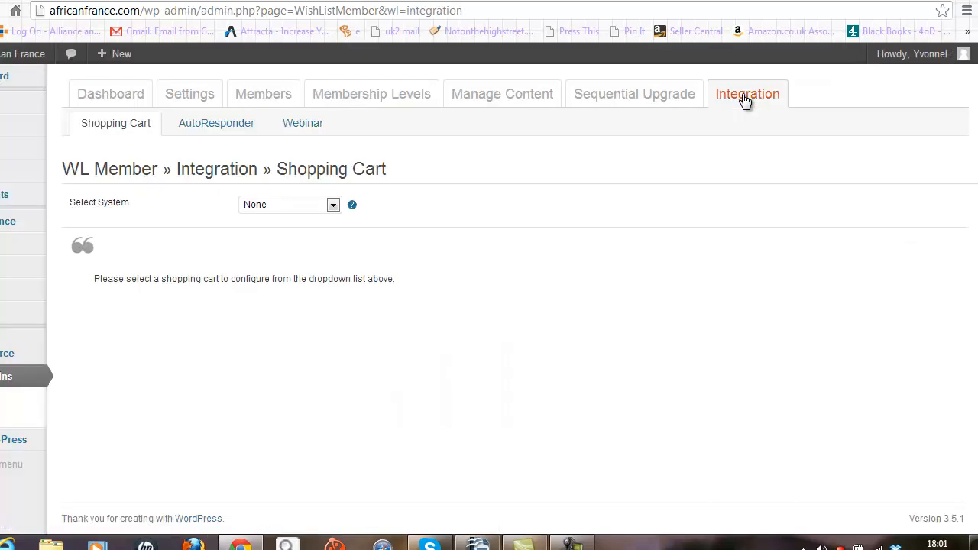
pyautogui.moveTo(459, 156)
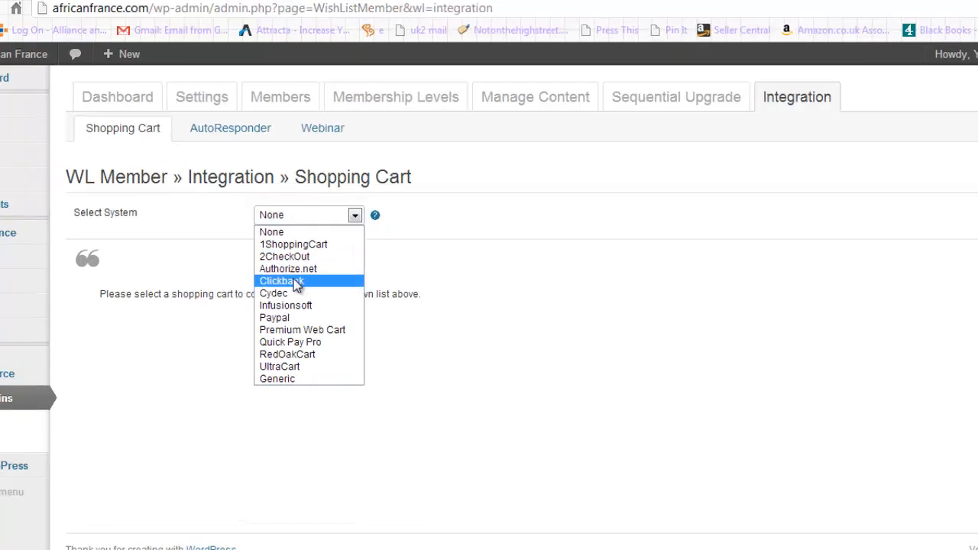
pyautogui.click(281, 281)
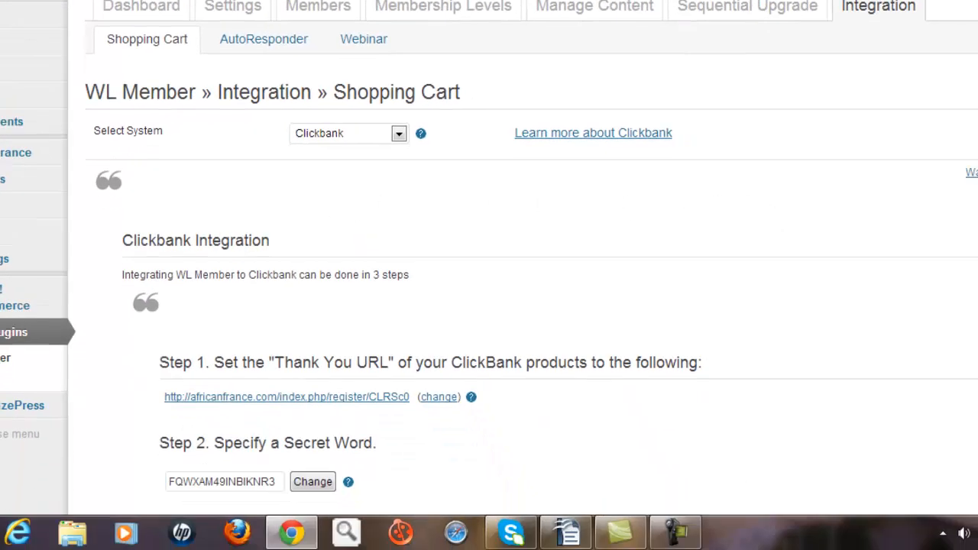
# Scroll to the Clickbank steps and select the Basic level payment link
pyautogui.scroll(-3)
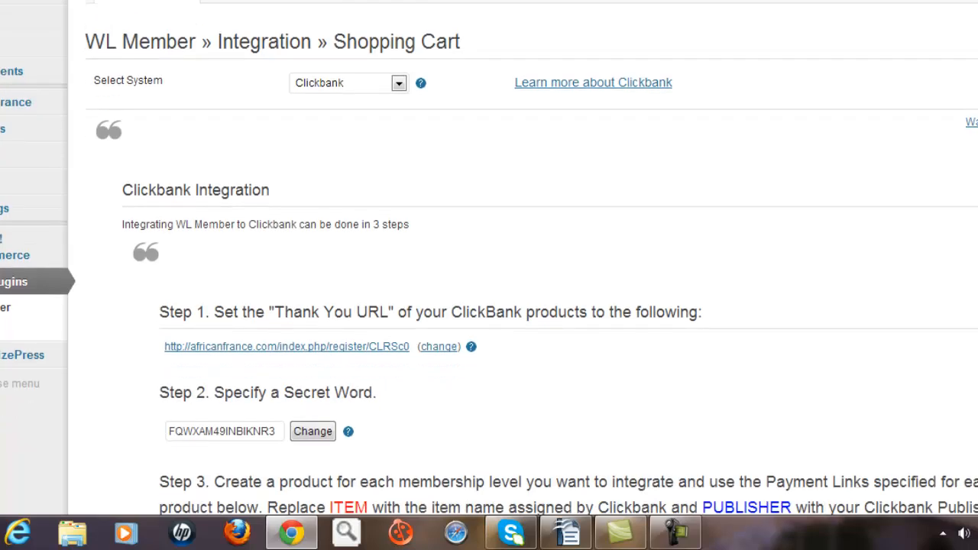
pyautogui.scroll(-3)
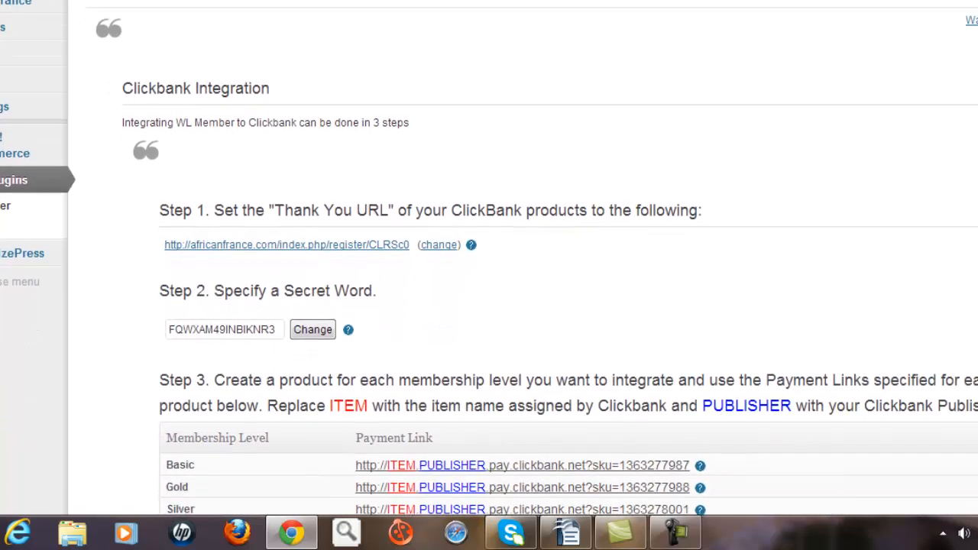
pyautogui.scroll(-3)
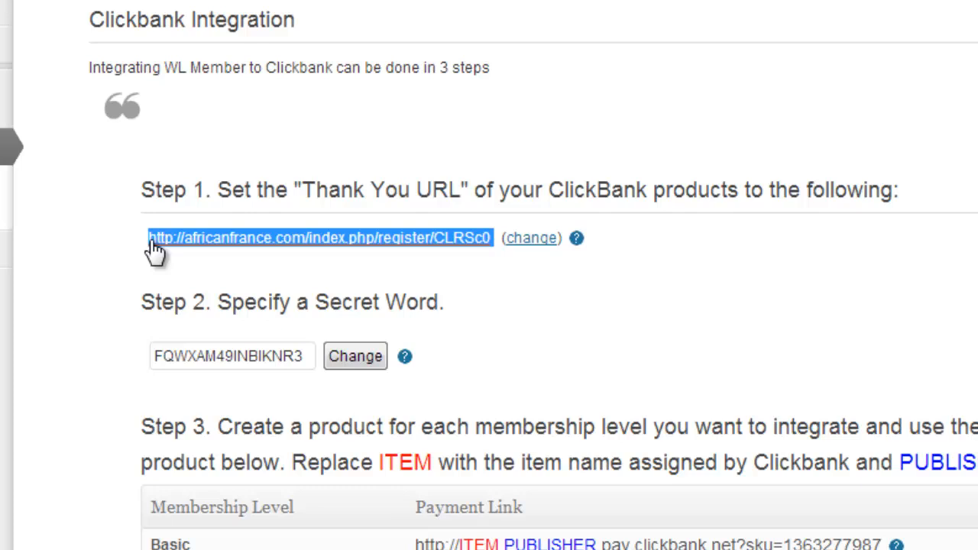
pyautogui.moveTo(263, 309)
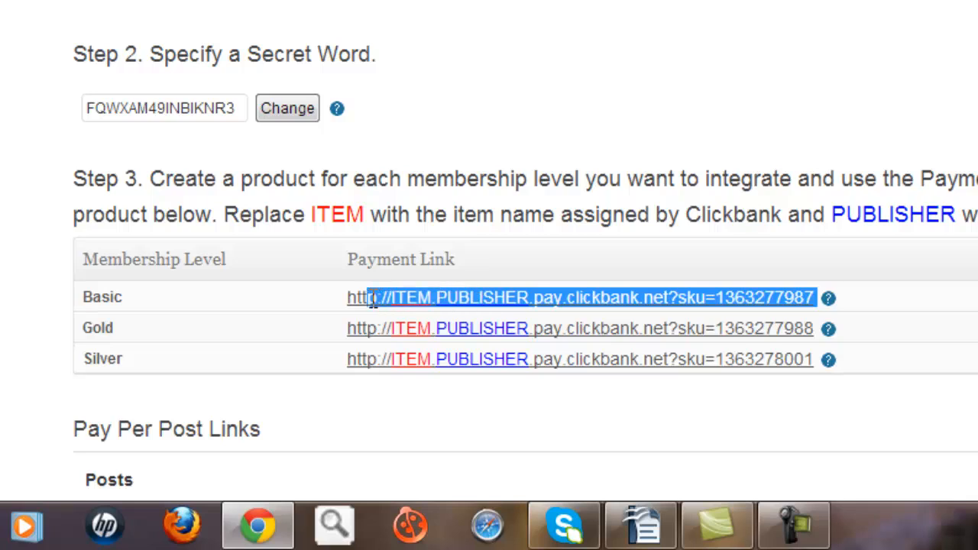
pyautogui.moveTo(375, 297); pyautogui.dragTo(347, 296)
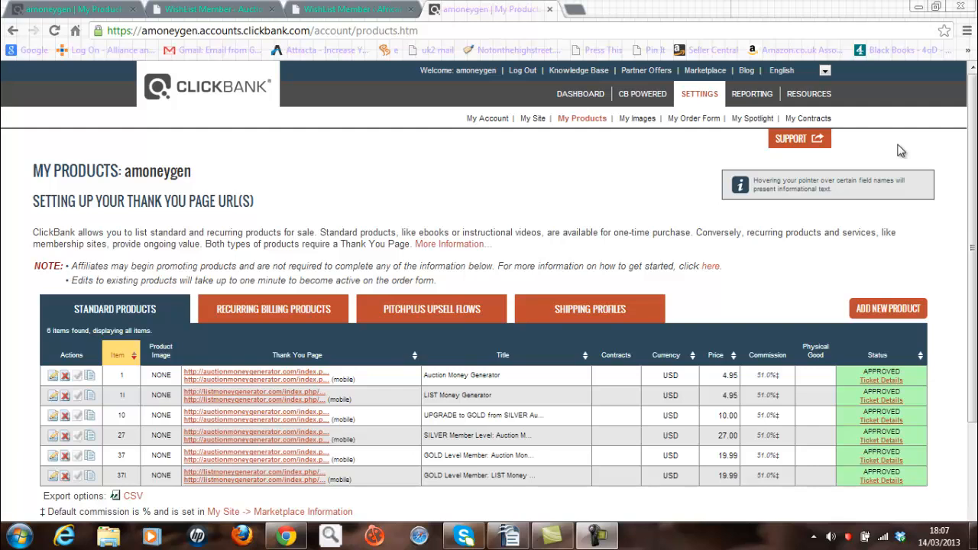
pyautogui.moveTo(665, 105)
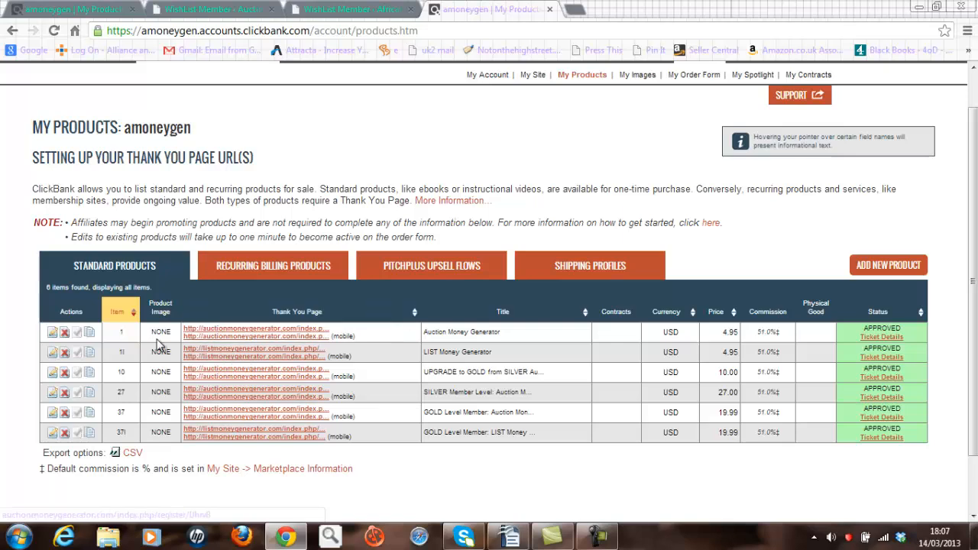
pyautogui.moveTo(51, 332)
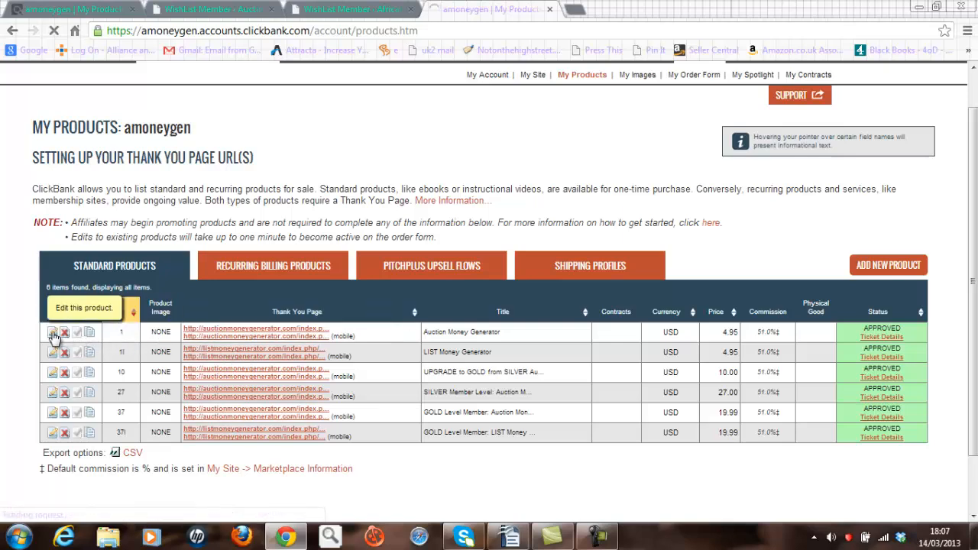
# Review item 1's editor and its existing thank you page URL
pyautogui.click(52, 332)
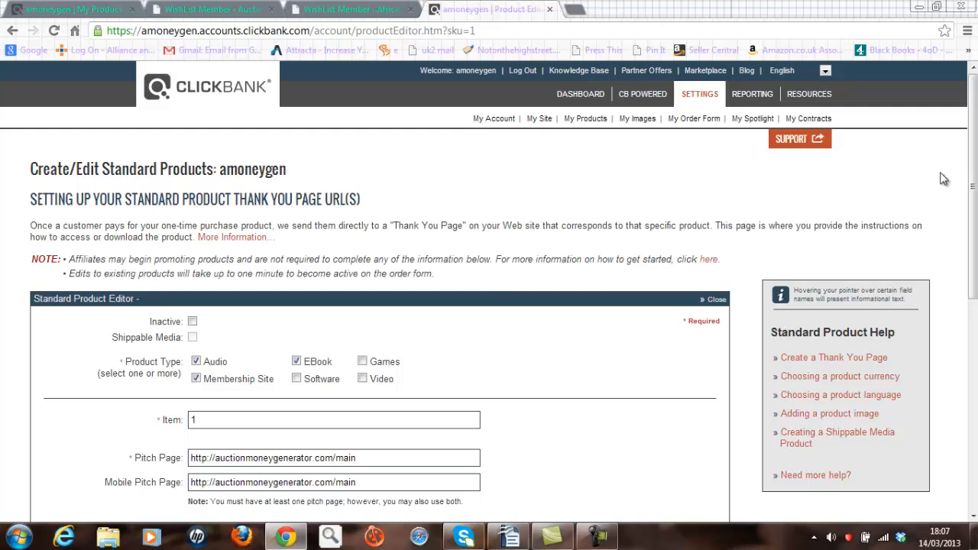
pyautogui.scroll(-3)
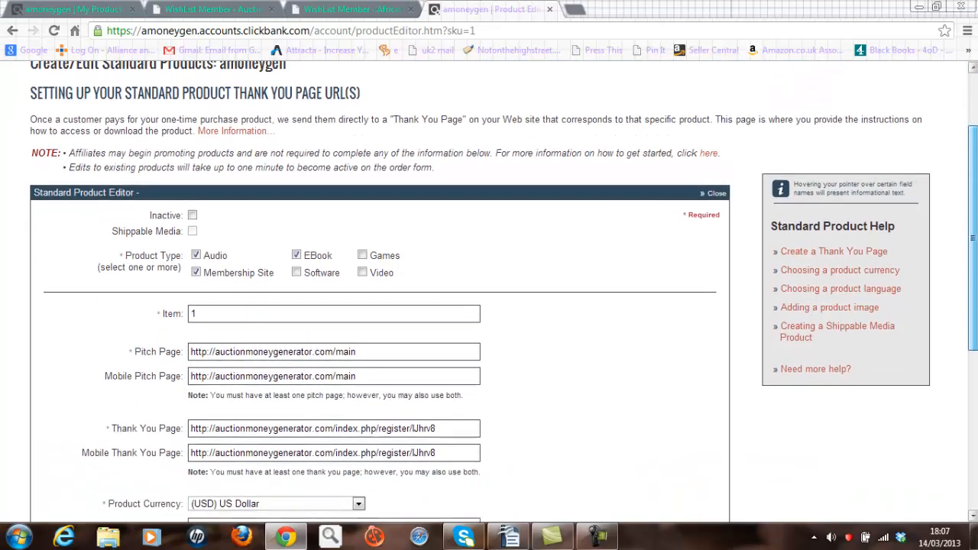
pyautogui.scroll(-3)
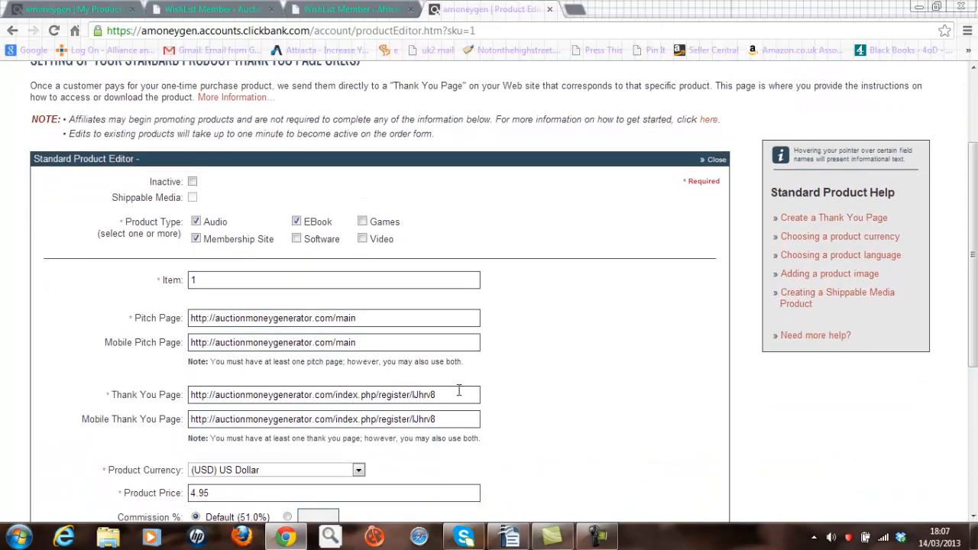
pyautogui.tripleClick(333, 394)
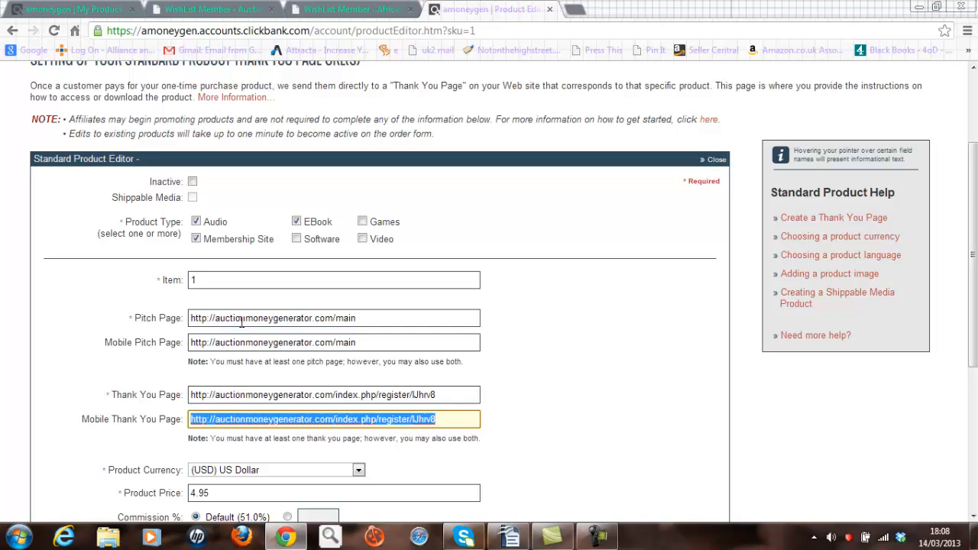
# Inspect item 1's mobile thank you page, pitch page URL and $4.95 price
pyautogui.click(334, 280)
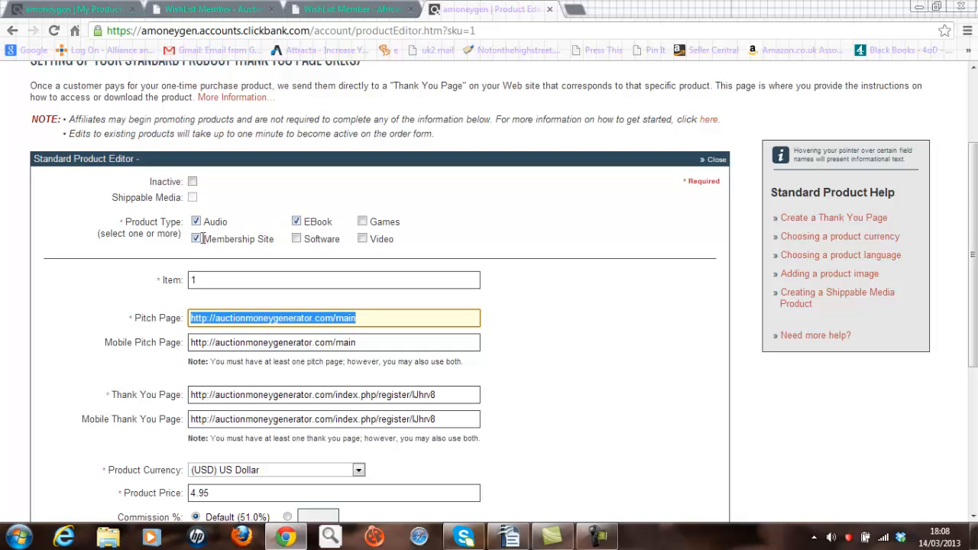
pyautogui.click(296, 238)
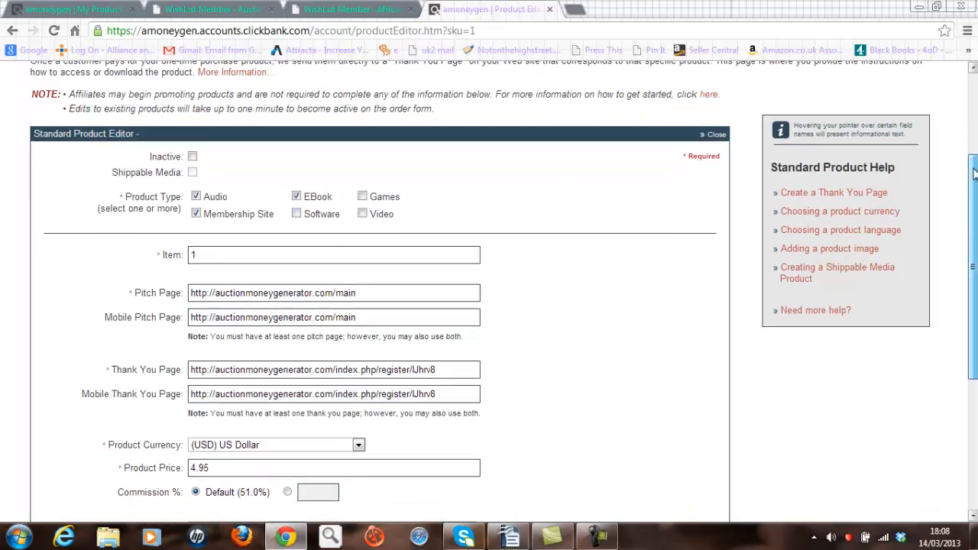
pyautogui.scroll(-3)
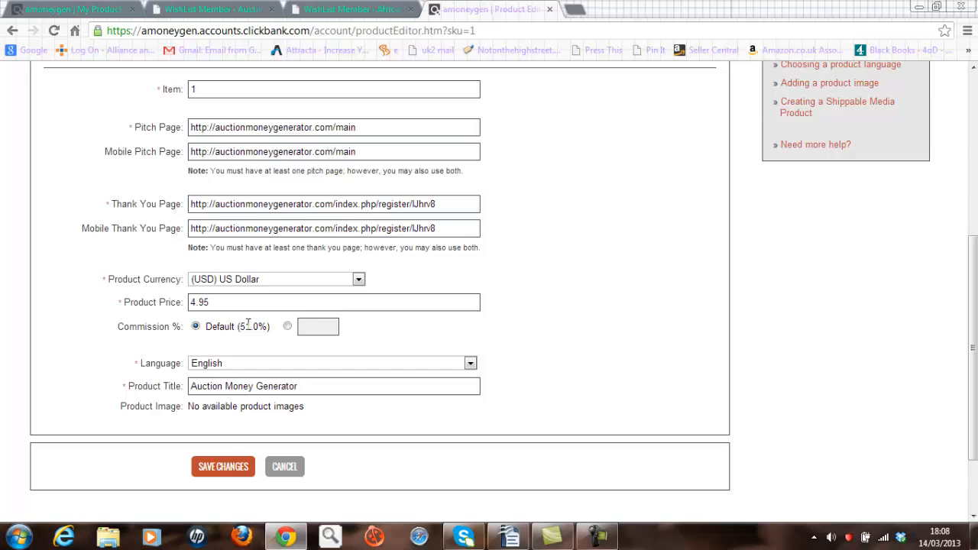
pyautogui.doubleClick(245, 327)
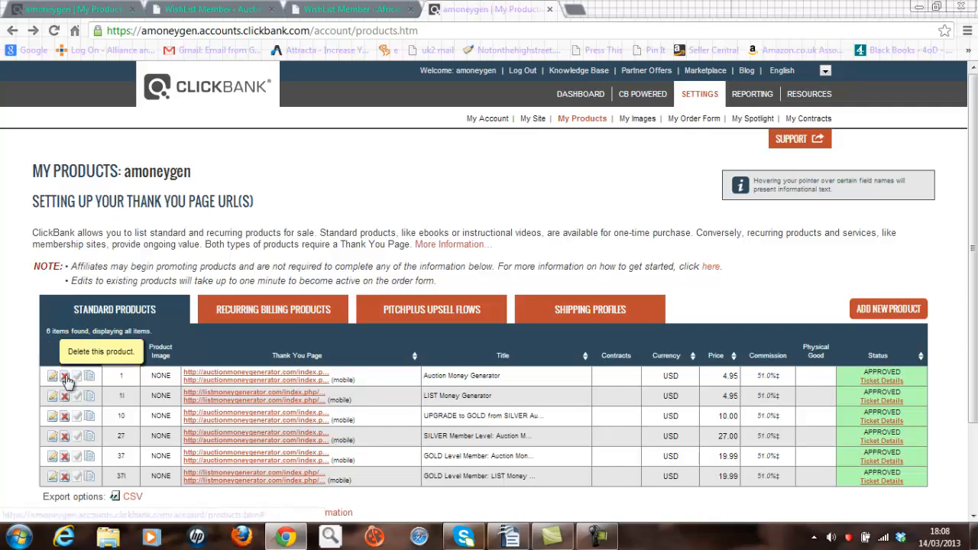
pyautogui.moveTo(77, 382)
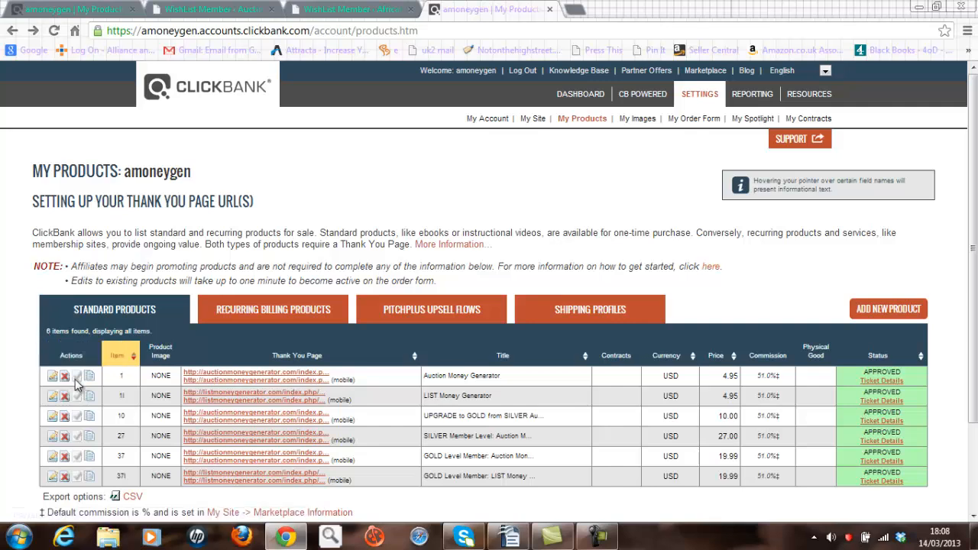
pyautogui.moveTo(88, 376)
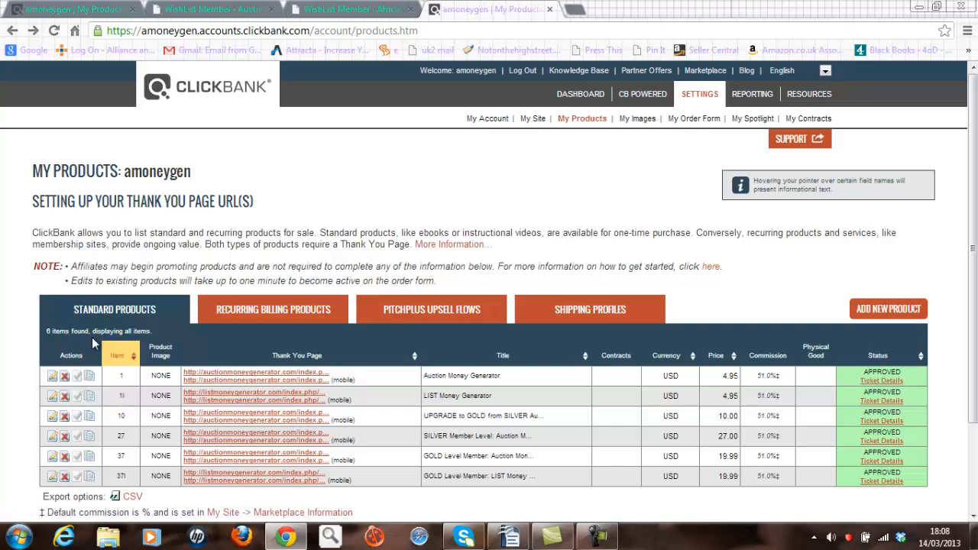
pyautogui.moveTo(159, 199)
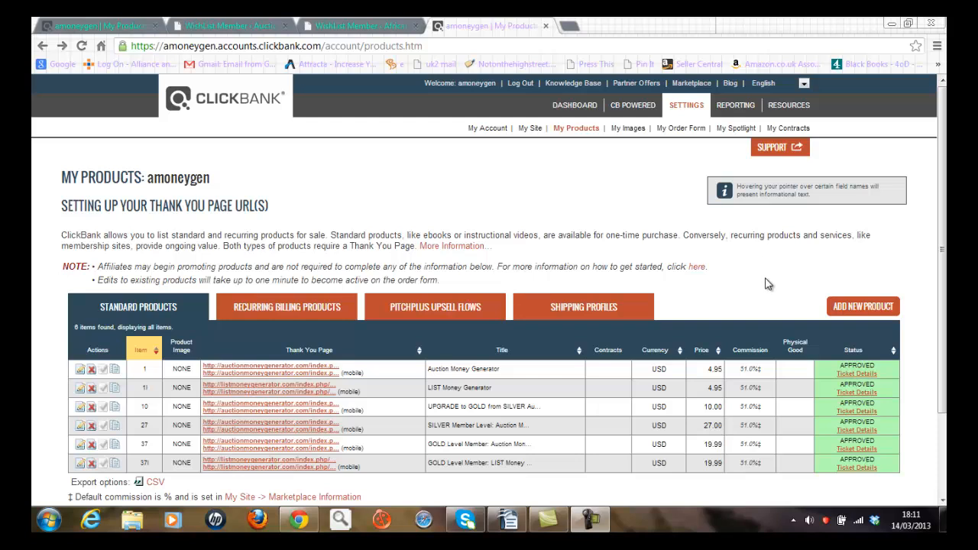
pyautogui.moveTo(841, 316)
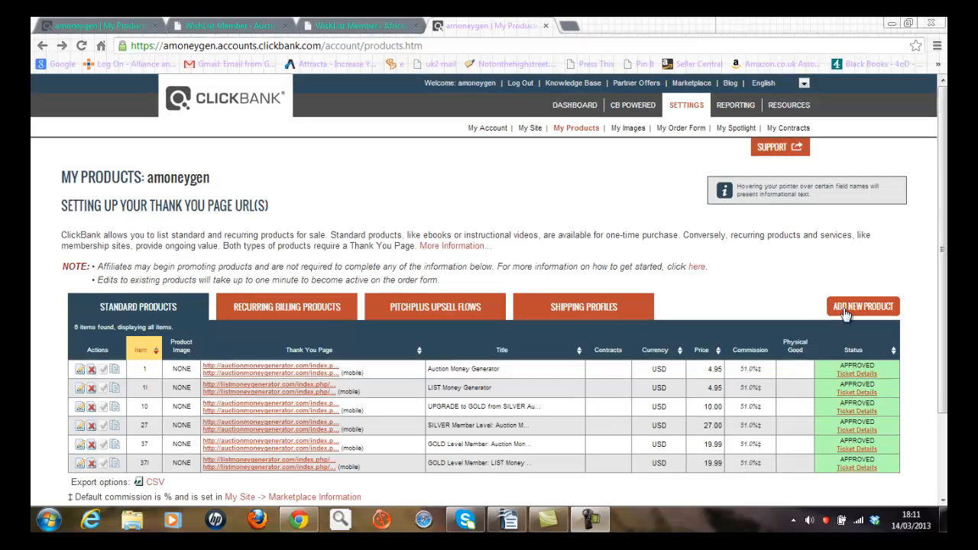
# Add a new standard product typed as audio with item name african
pyautogui.click(861, 306)
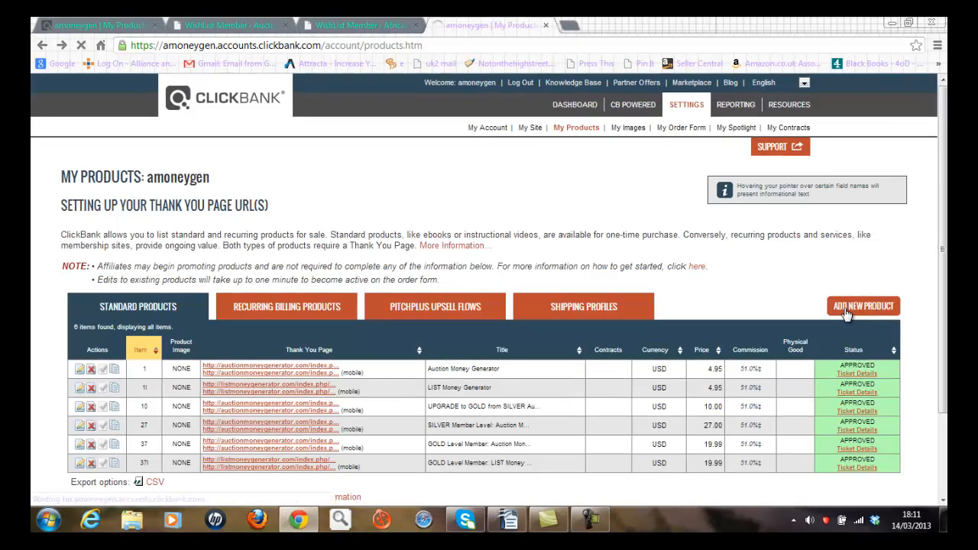
pyautogui.click(862, 306)
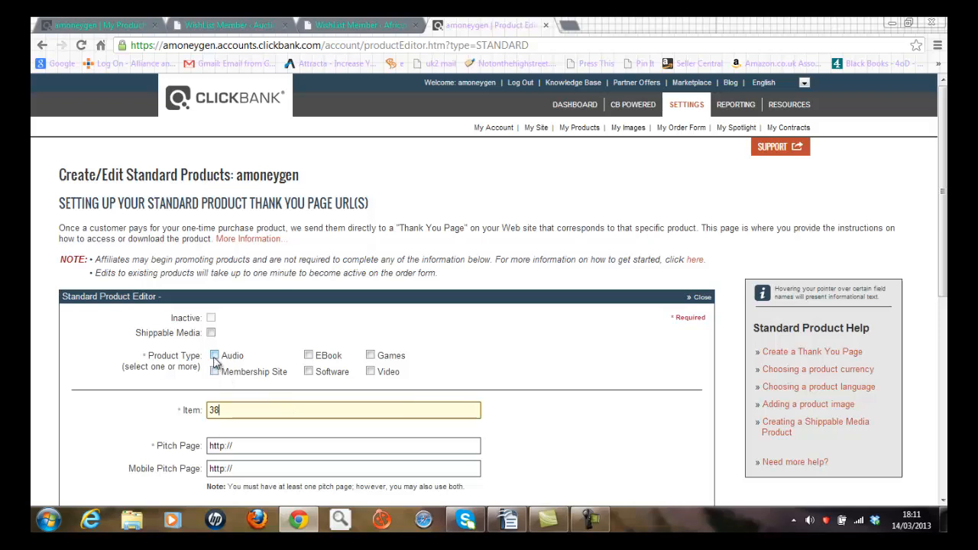
pyautogui.click(214, 354)
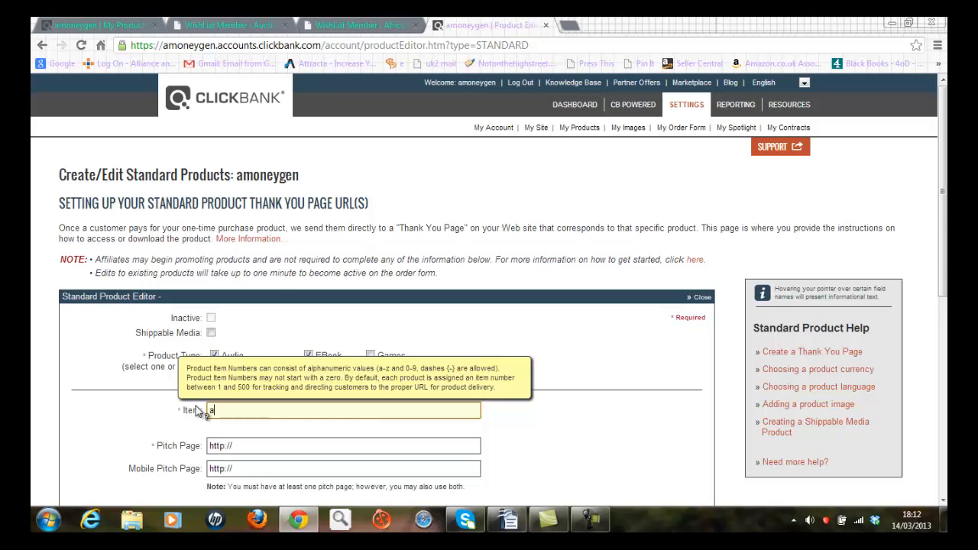
pyautogui.write('frican')
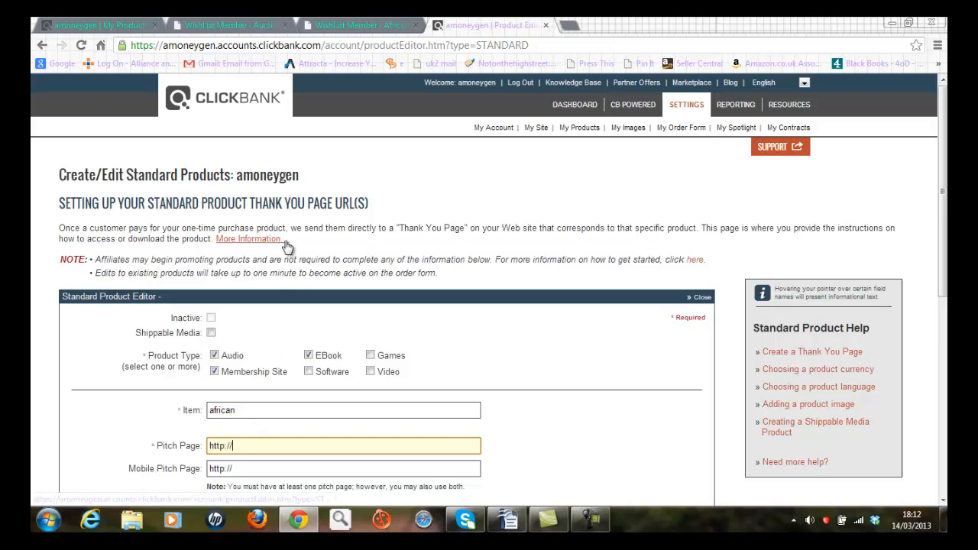
pyautogui.moveTo(359, 24)
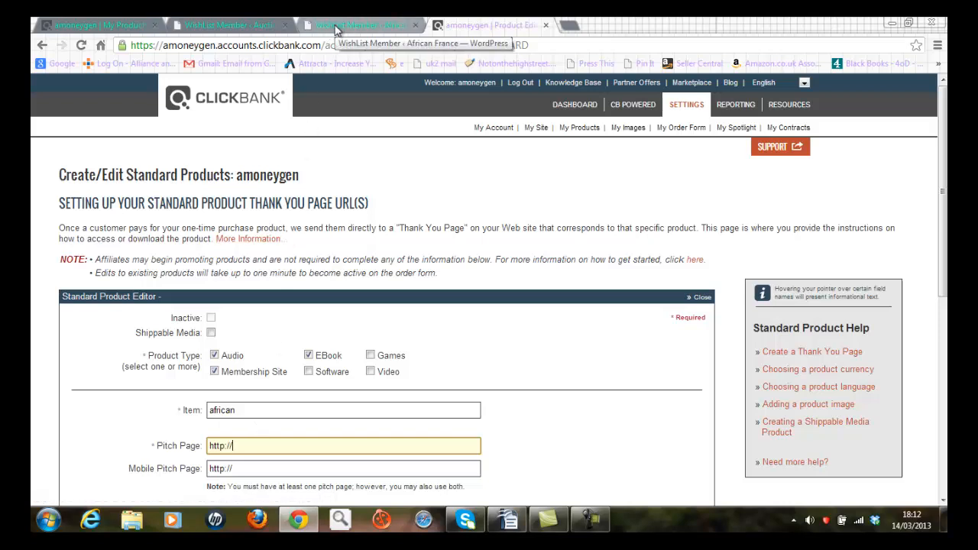
# Select the Step 1 Thank You URL in WishList Member and return to ClickBank
pyautogui.click(359, 24)
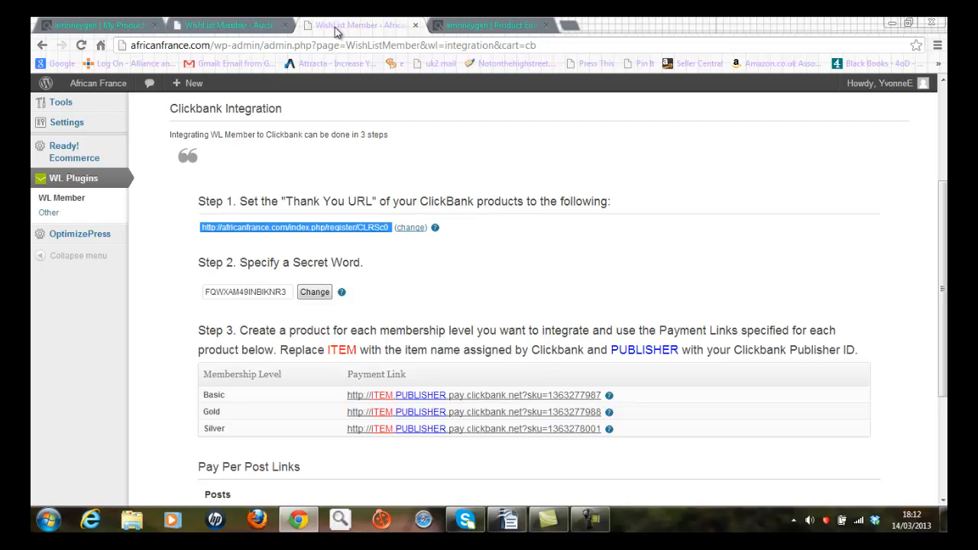
pyautogui.moveTo(342, 149)
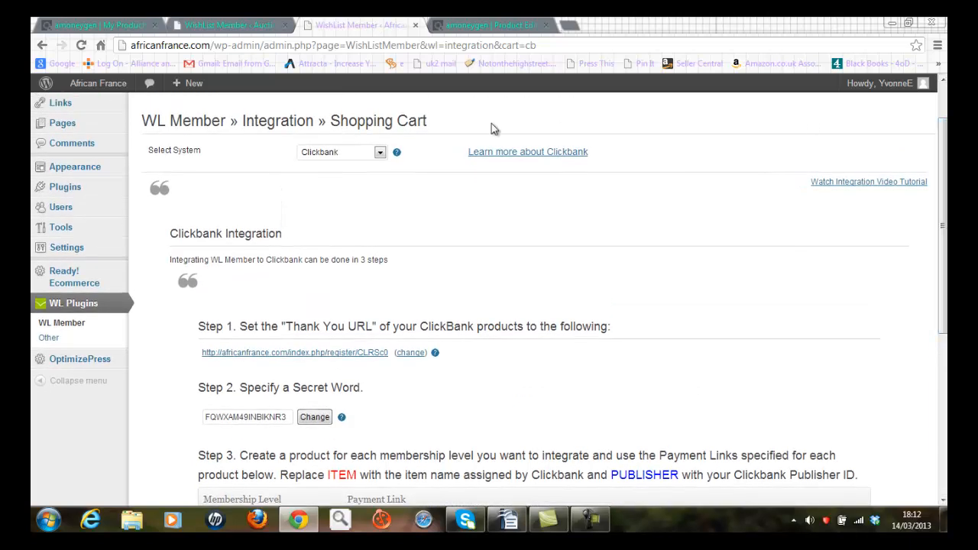
pyautogui.moveTo(370, 346)
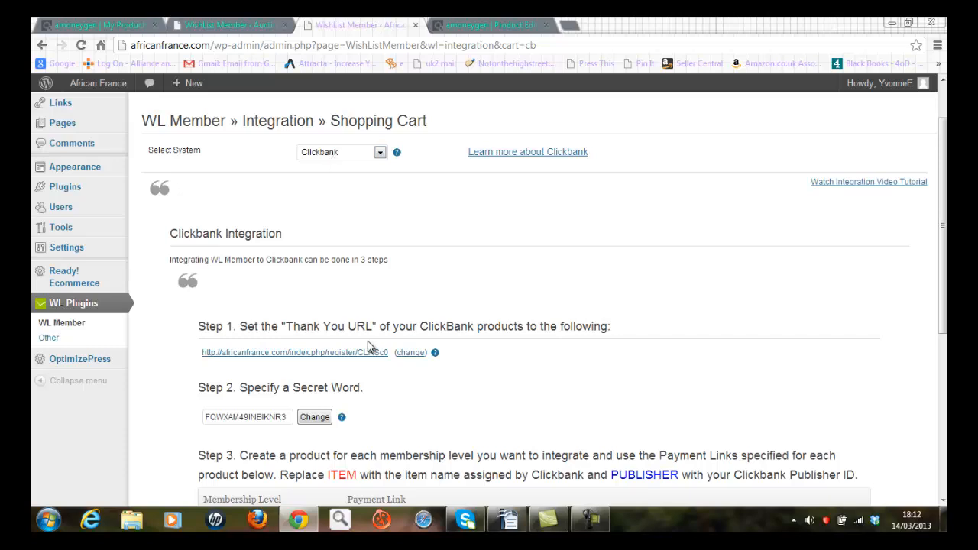
pyautogui.moveTo(311, 351); pyautogui.dragTo(388, 352)
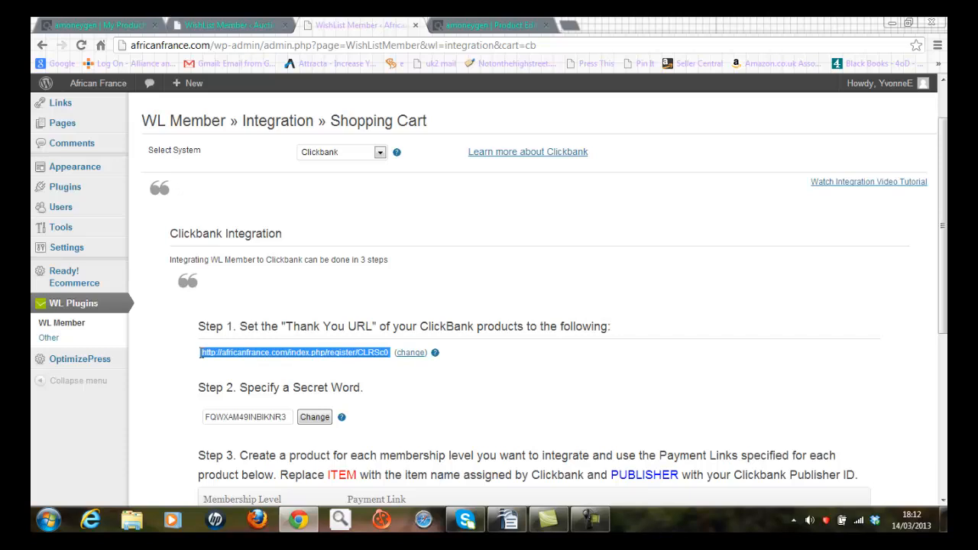
pyautogui.click(489, 24)
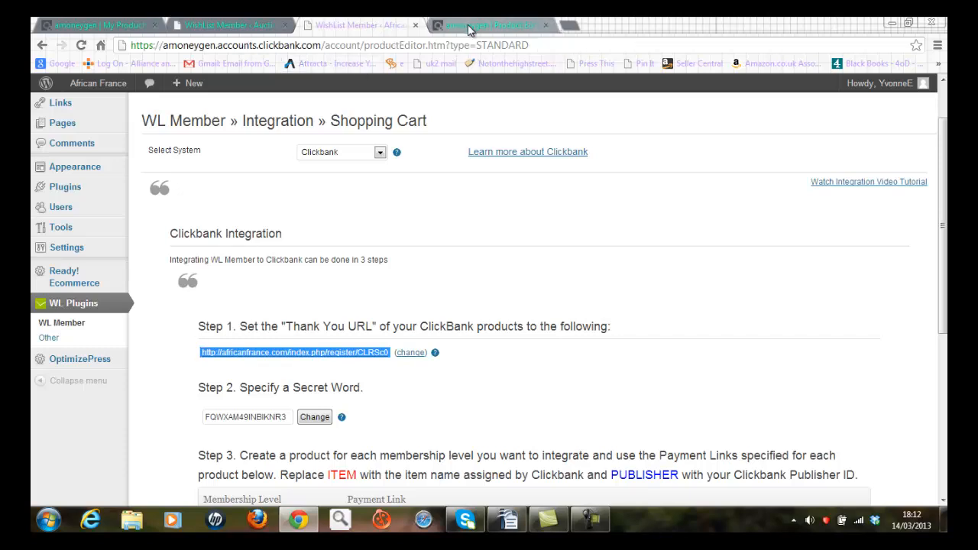
pyautogui.click(489, 24)
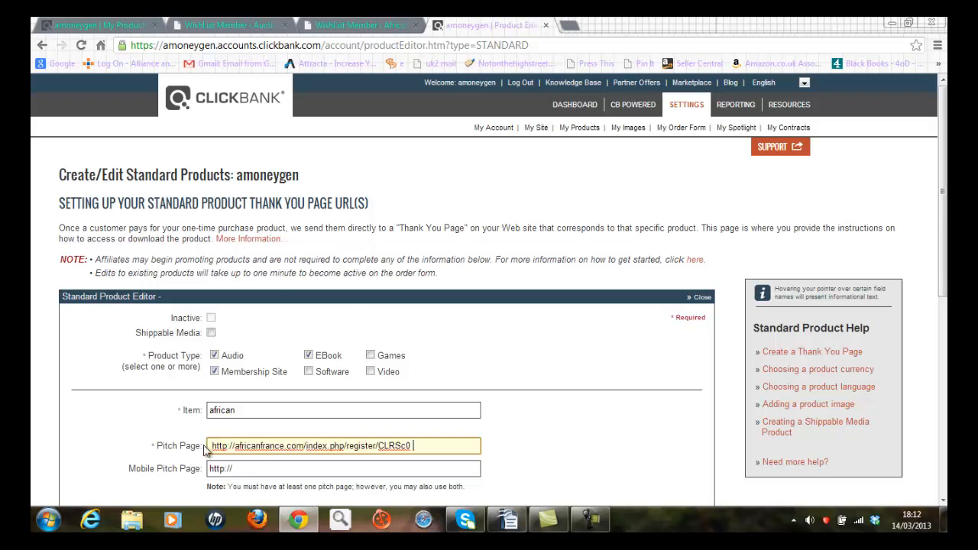
pyautogui.click(344, 468)
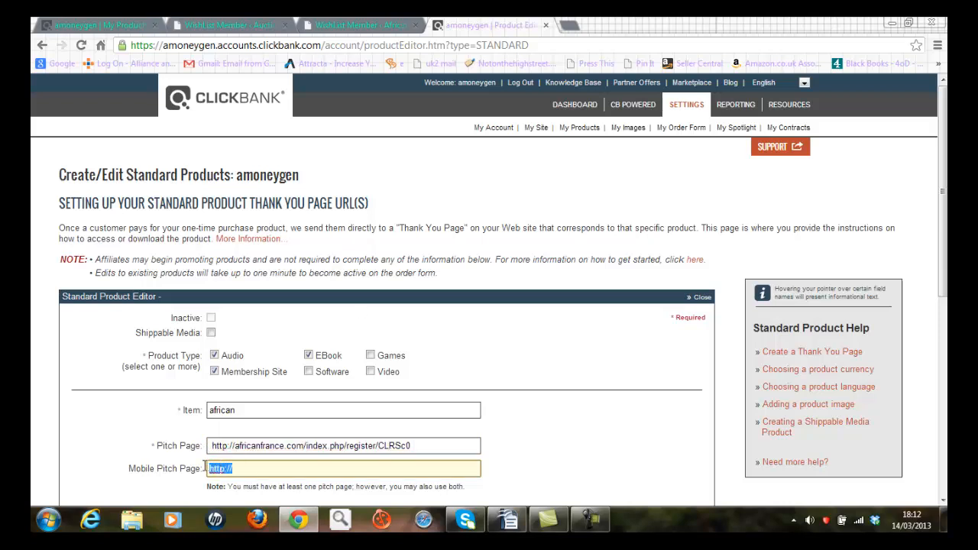
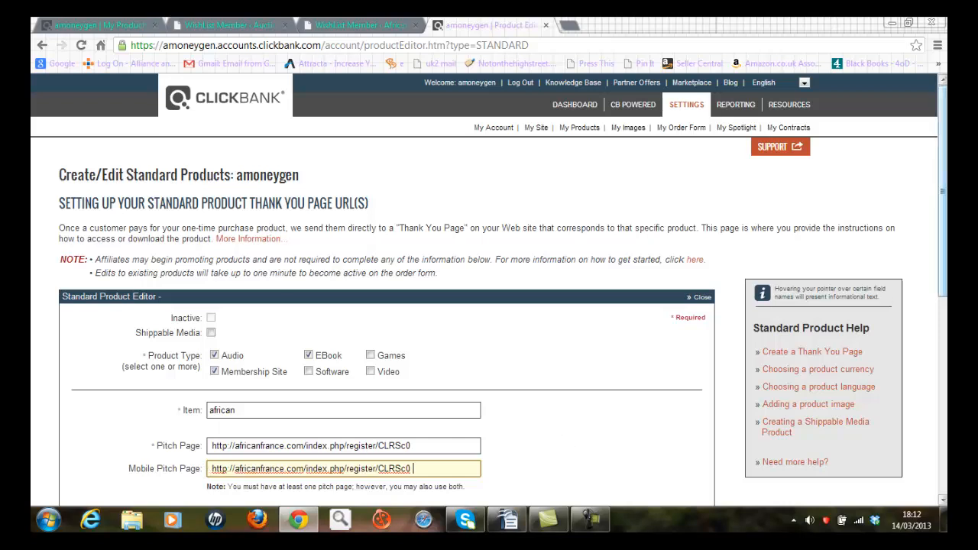
pyautogui.scroll(-3)
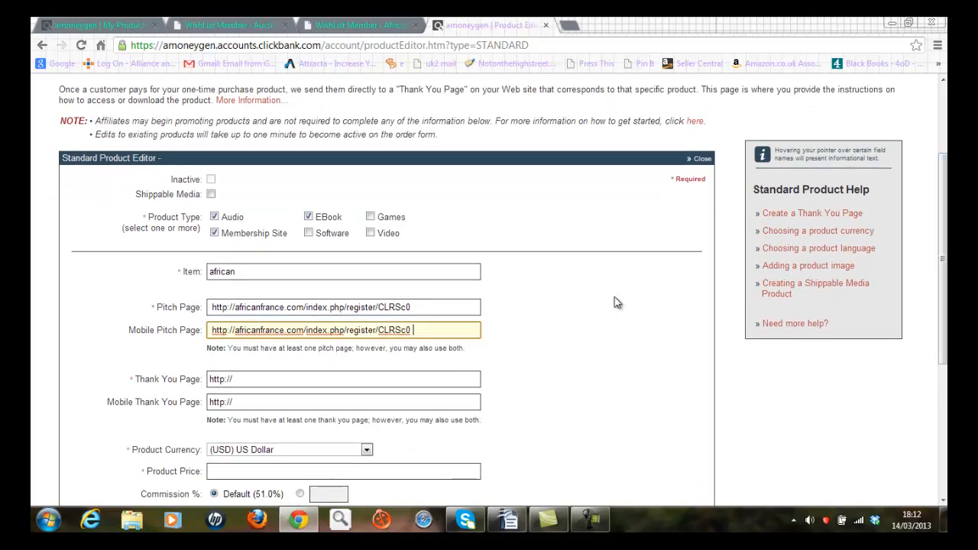
pyautogui.click(342, 378)
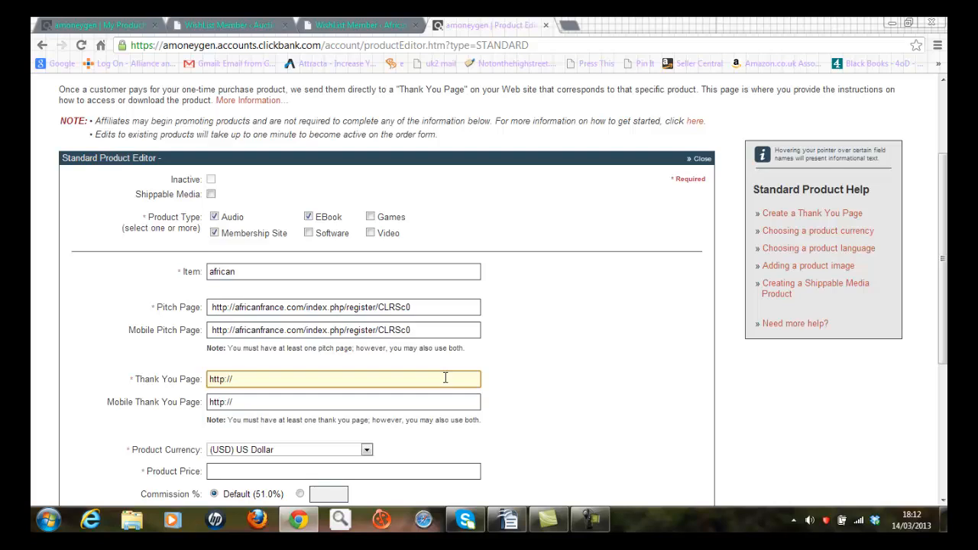
pyautogui.write('salespage')
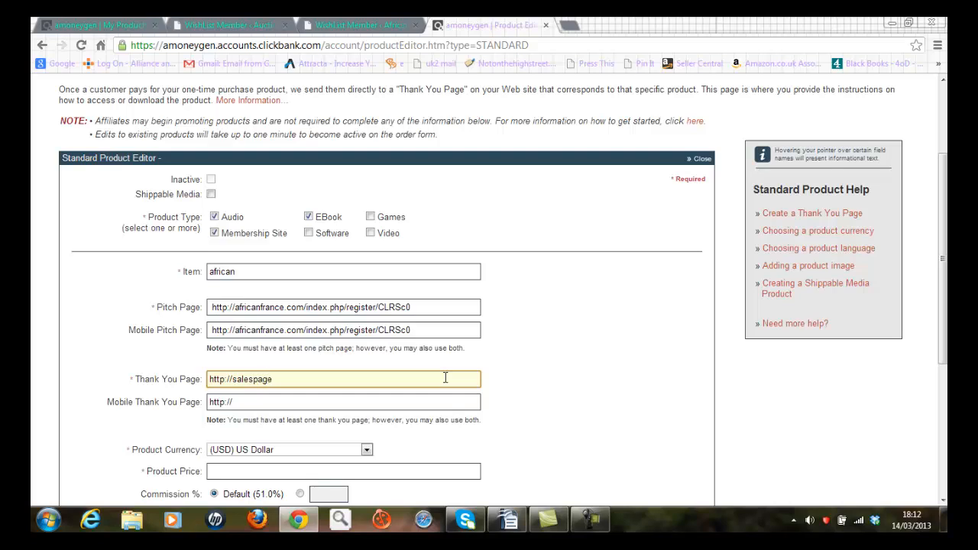
pyautogui.write('africn.com')
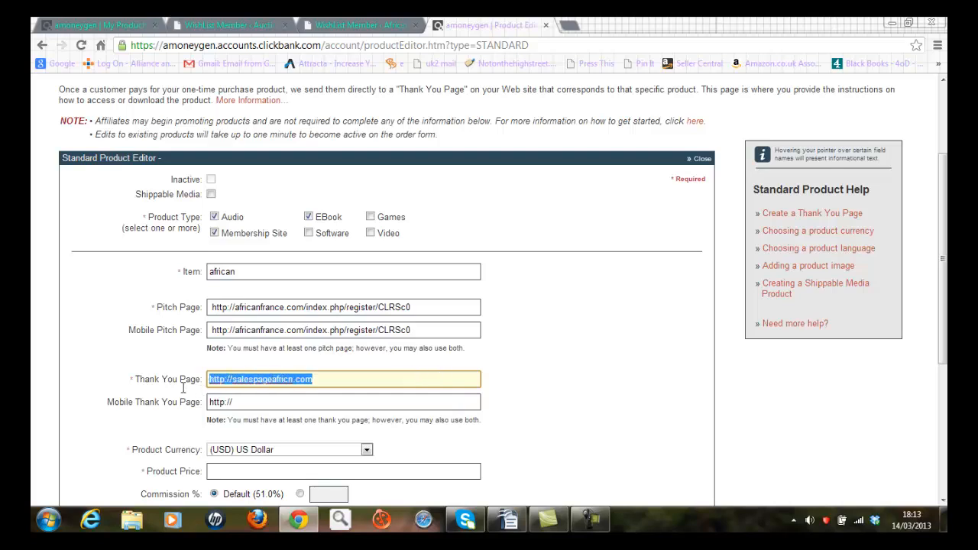
pyautogui.click(343, 402)
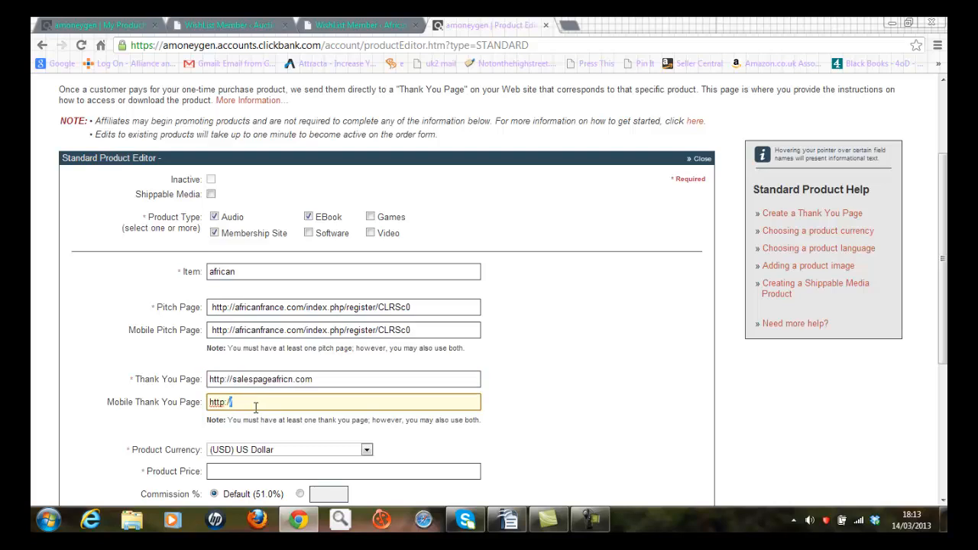
pyautogui.write('http://salespageafricn.com')
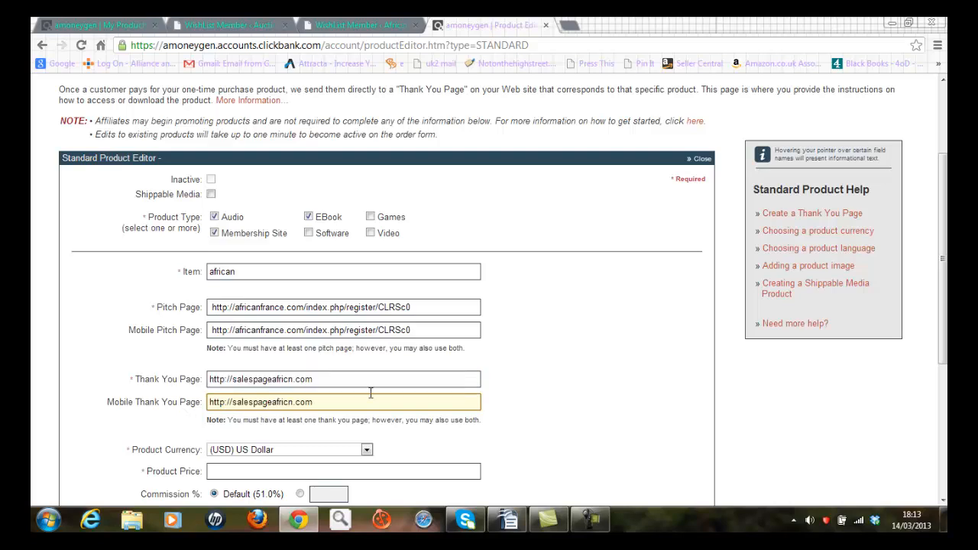
# Price the product at 4.95 US dollars
pyautogui.scroll(-3)
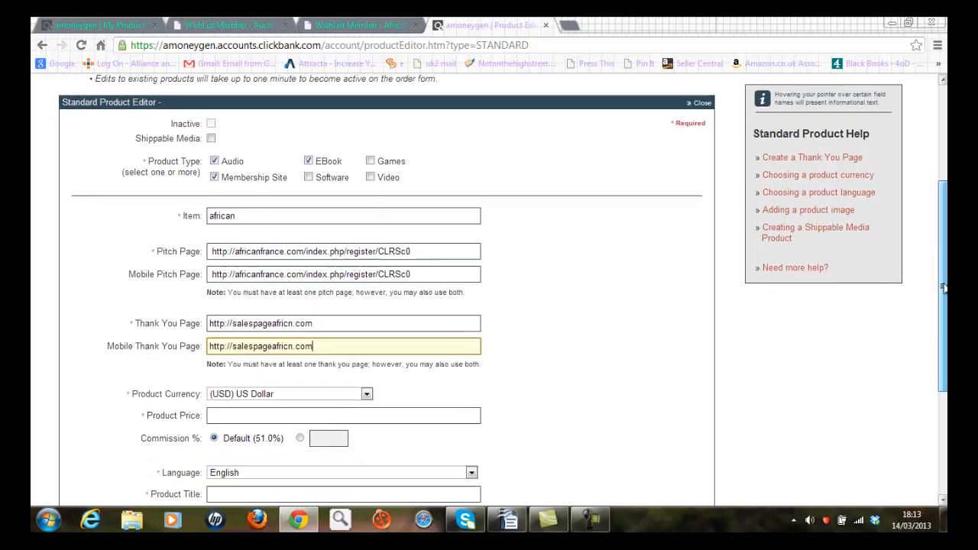
pyautogui.scroll(-3)
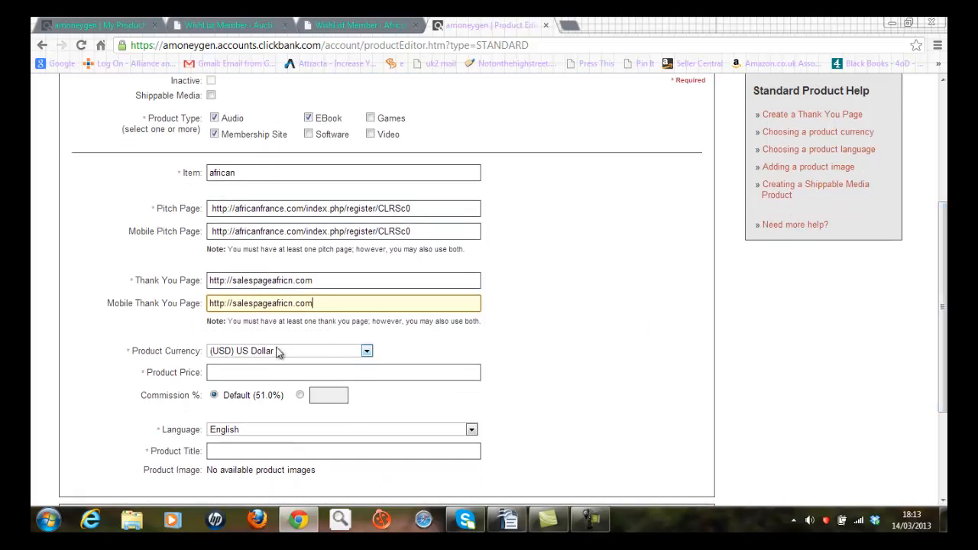
pyautogui.click(342, 373)
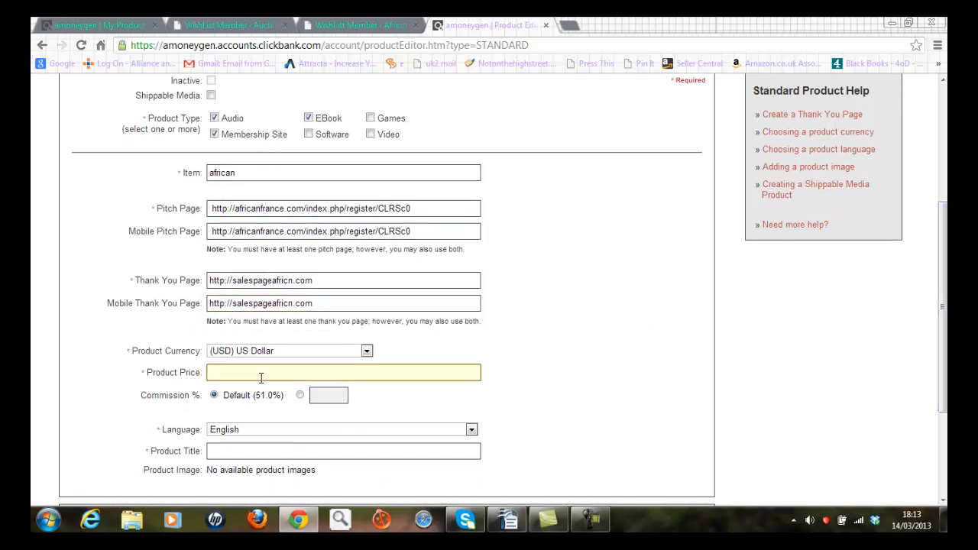
pyautogui.write('4.9')
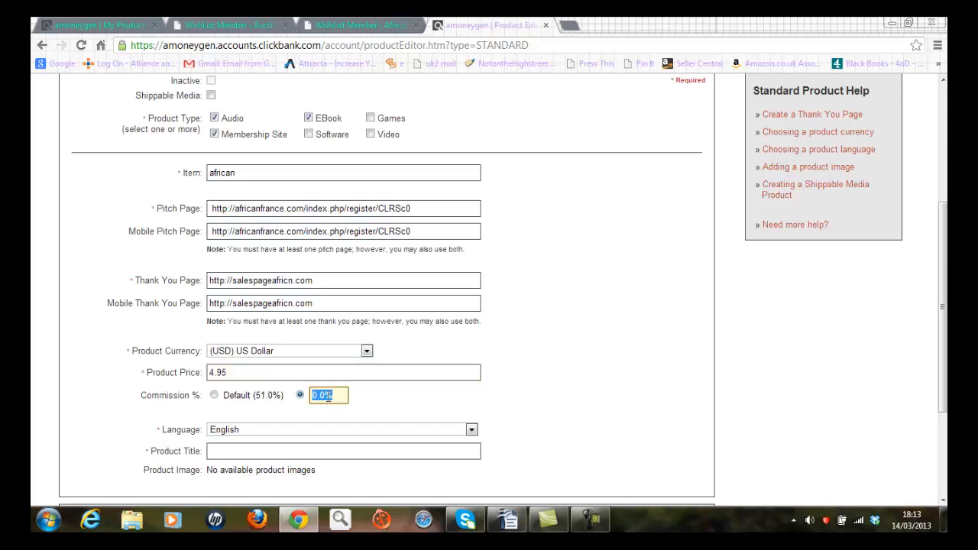
pyautogui.write('50')
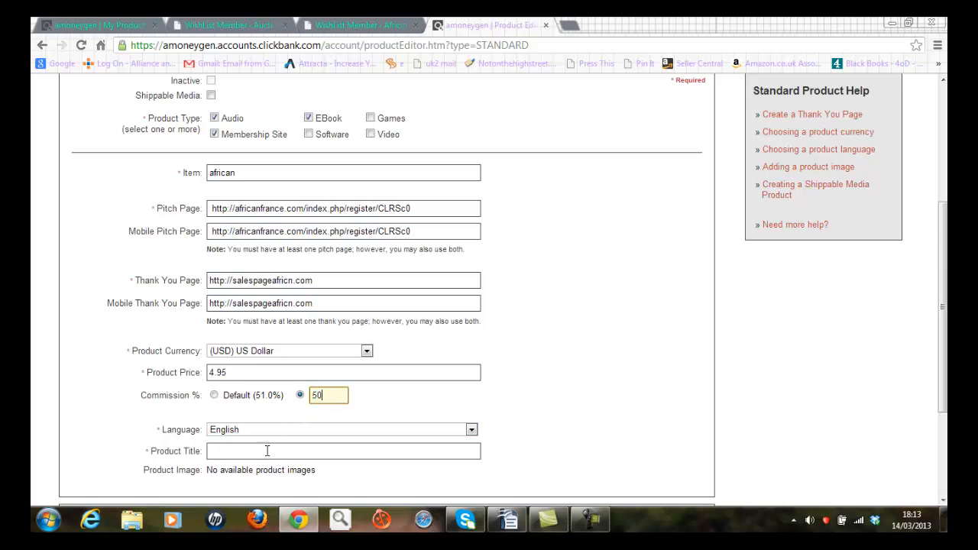
# Title the product African eBook
pyautogui.click(343, 451)
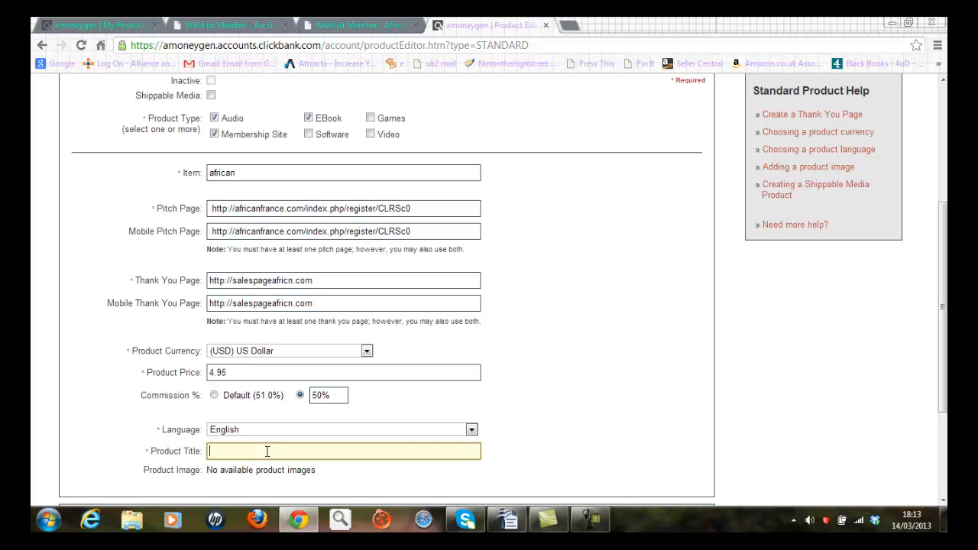
pyautogui.write('African eBook')
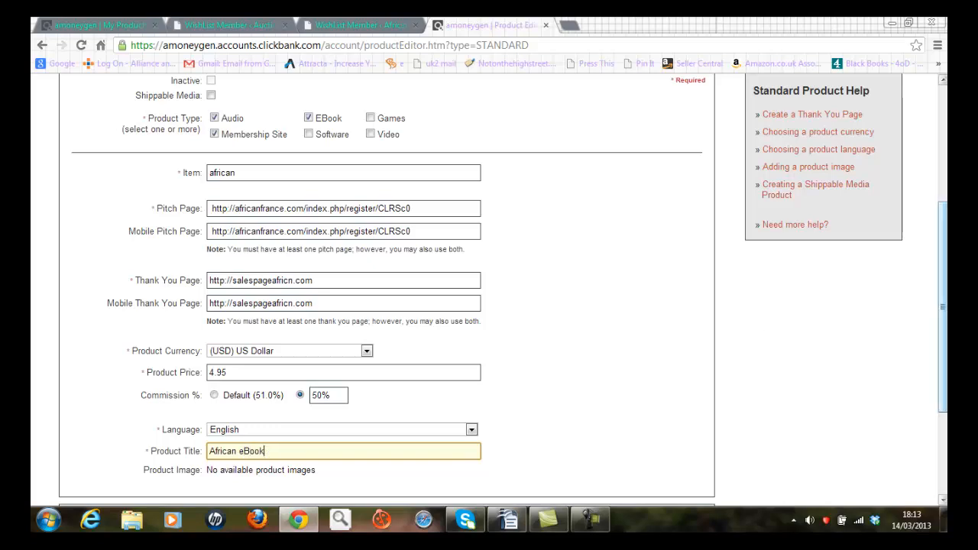
pyautogui.scroll(-3)
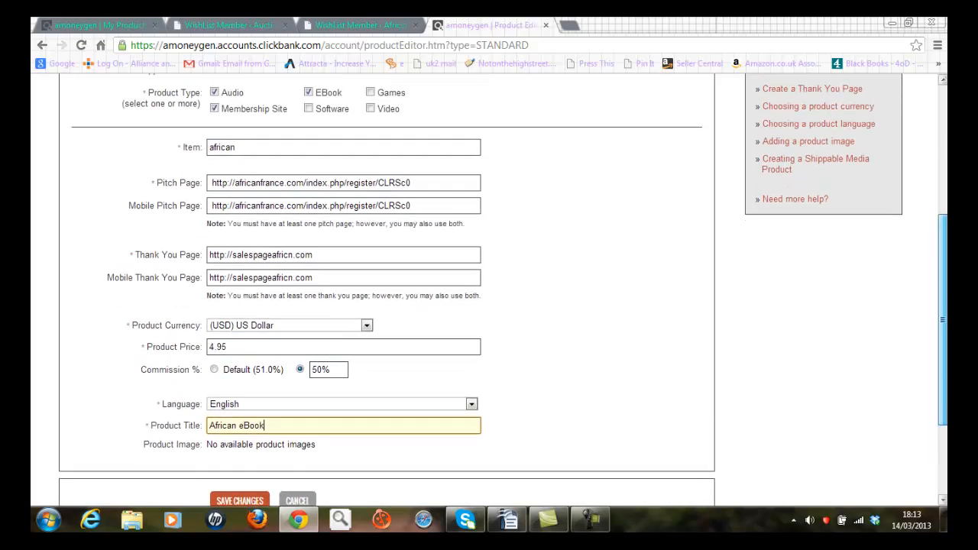
pyautogui.scroll(-3)
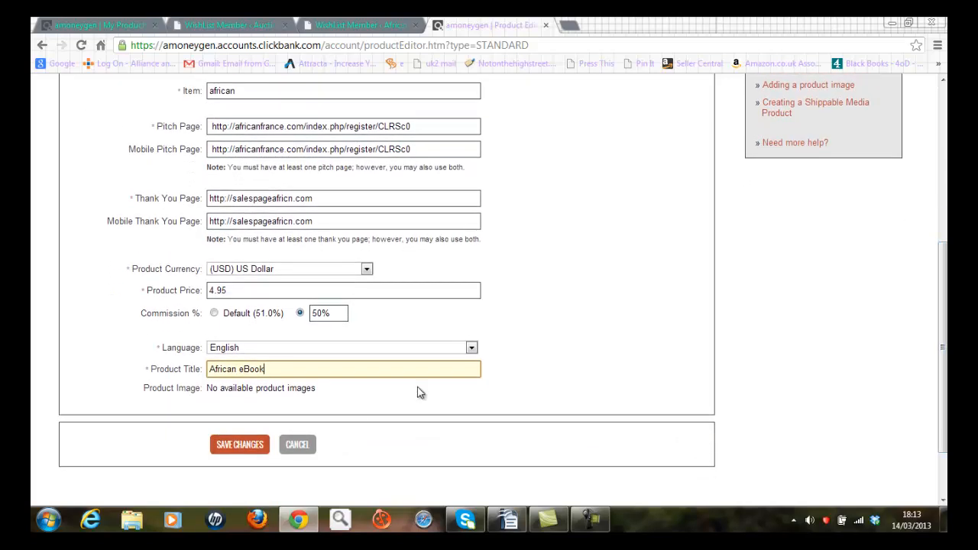
pyautogui.moveTo(248, 449)
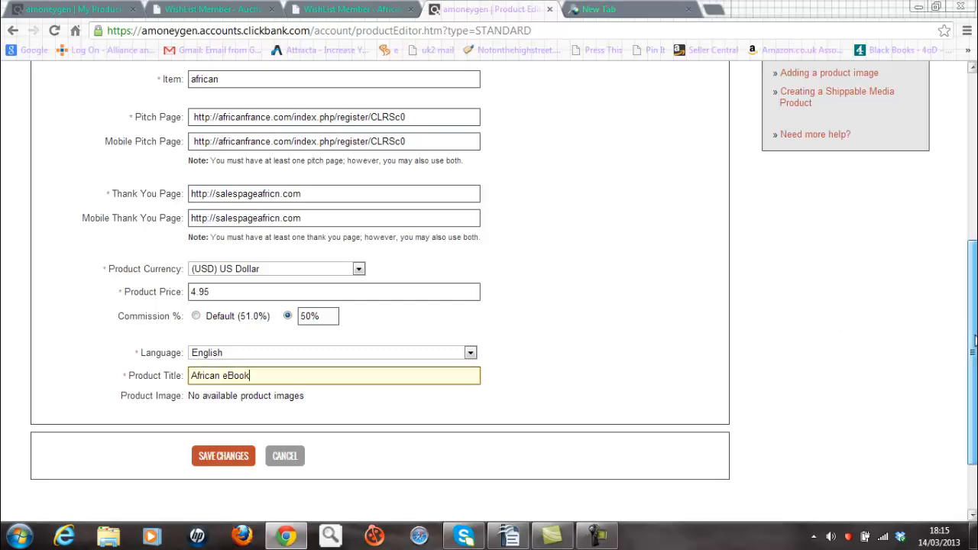
pyautogui.scroll(-3)
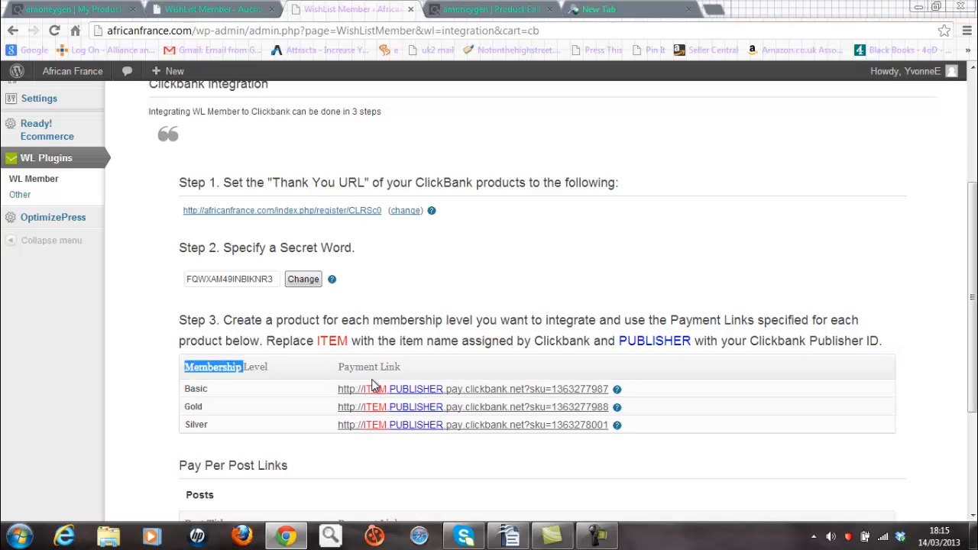
pyautogui.moveTo(401, 386)
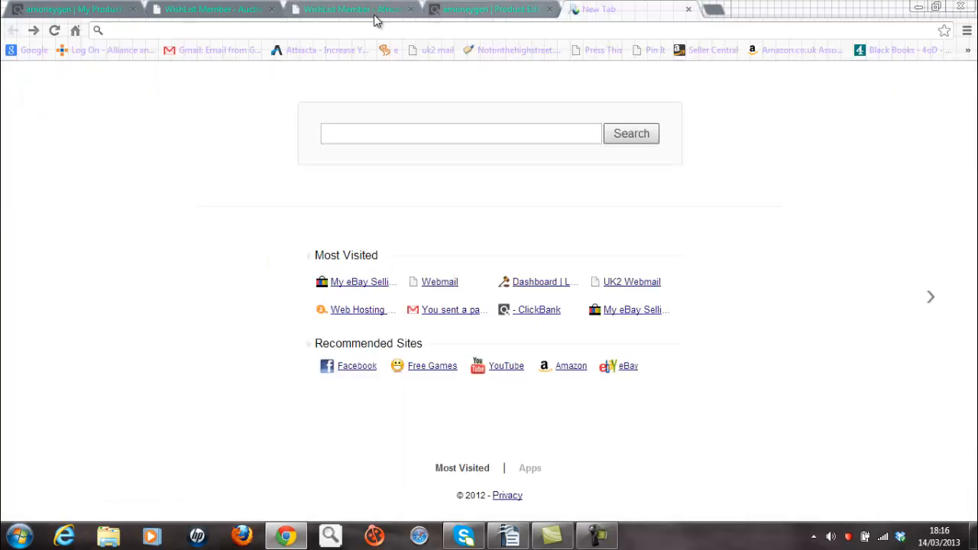
# Enter the Basic payment link in the address bar with ITEM replaced by african
pyautogui.write('http://ITEM.PUBLISHER.pay.clickbank.net?sku=1363277987')
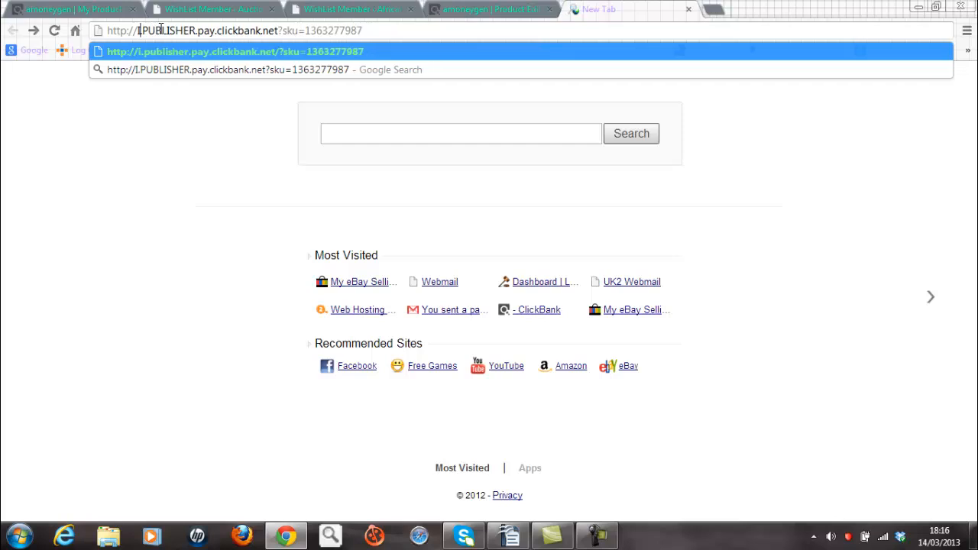
pyautogui.write('afric')
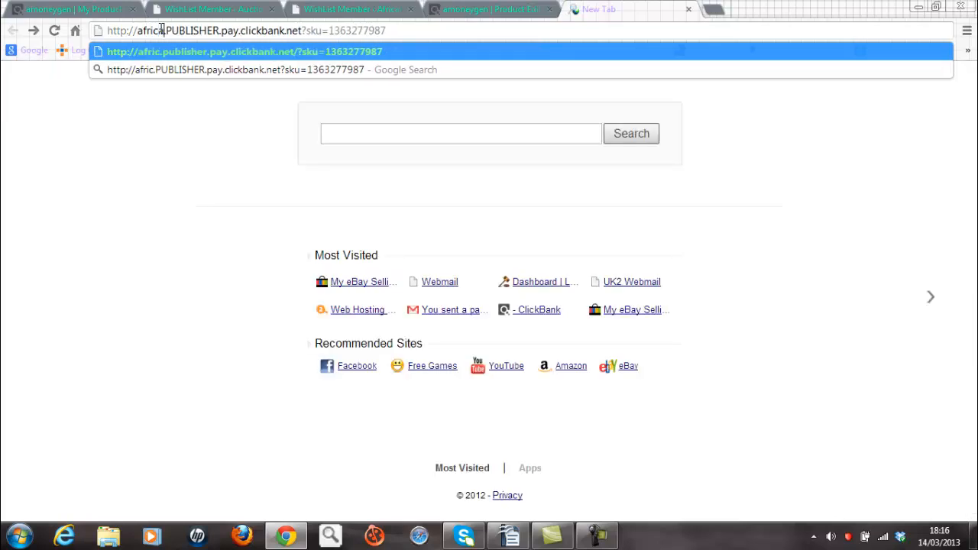
pyautogui.write('an')
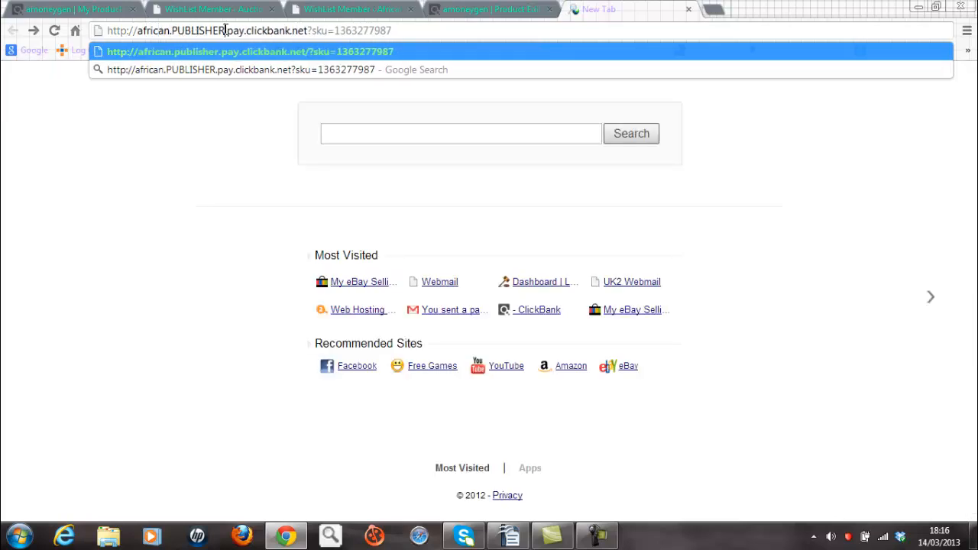